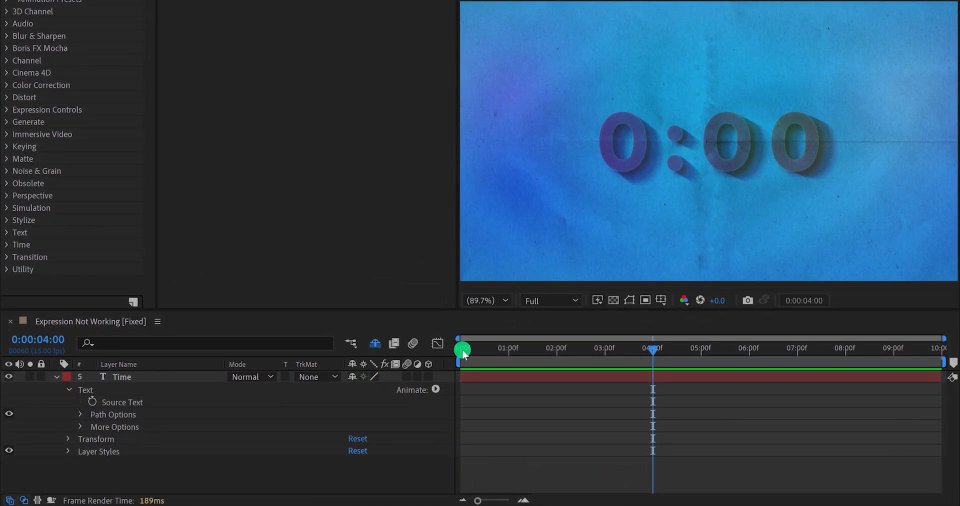
Scrub the timeline, then paste the padZero clock expression into the Time layer's Source Text
{"action": "left_click_drag", "start_coordinate": [652, 348], "coordinate": [459, 348]}
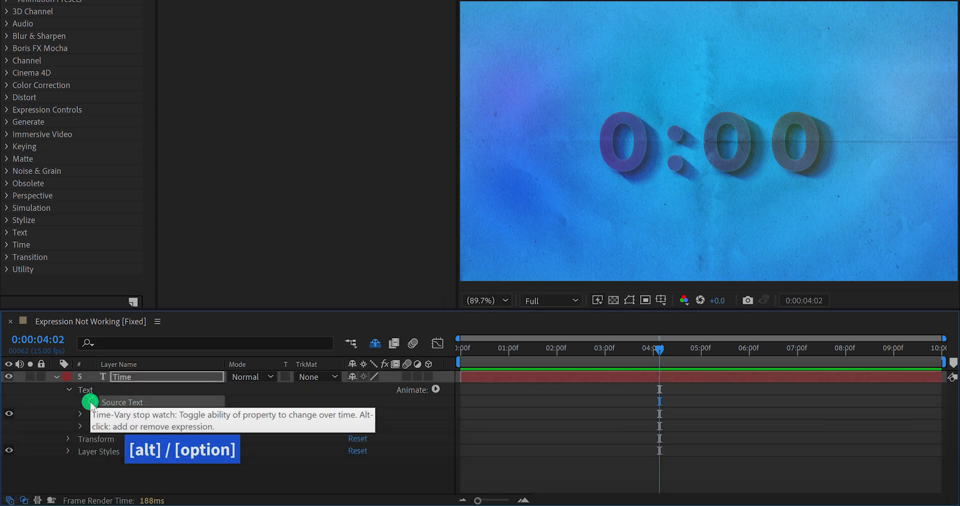
{"action": "left_click", "coordinate": [89, 416]}
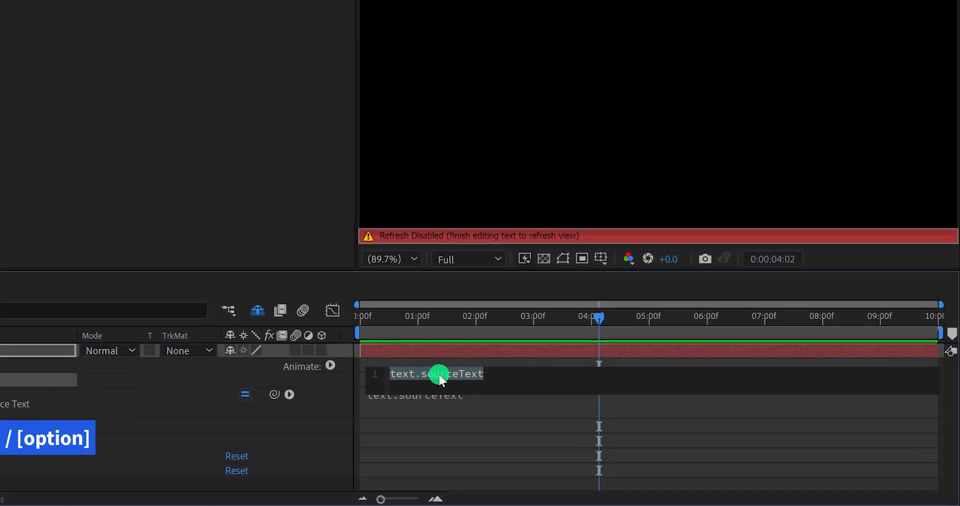
{"action": "right_click", "coordinate": [441, 380]}
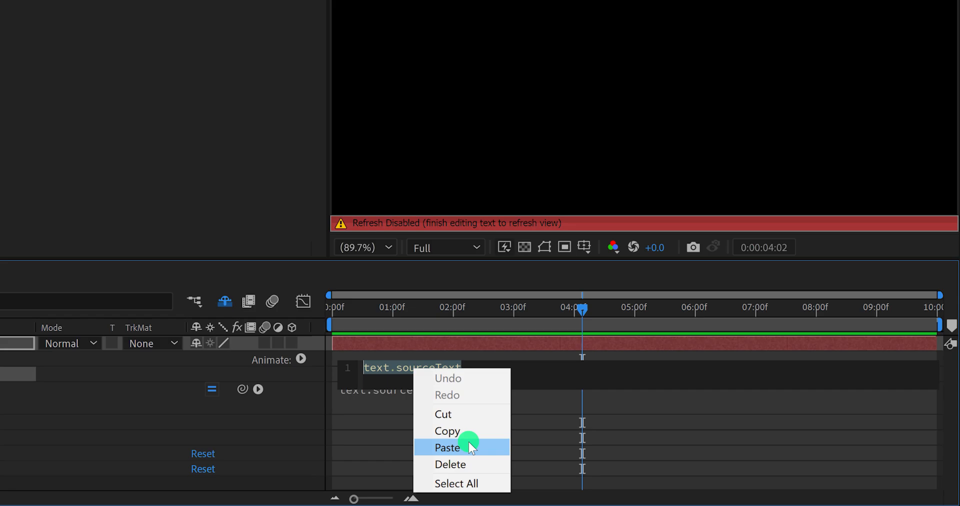
{"action": "left_click", "coordinate": [448, 447]}
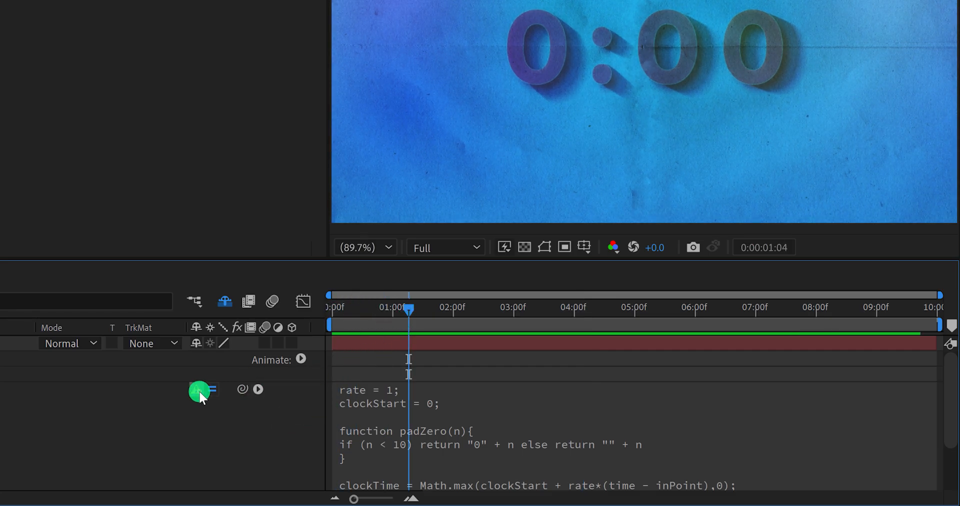
Commit the clock expression and dismiss the unexpected 'else' line 5 warning
{"action": "left_click", "coordinate": [213, 390]}
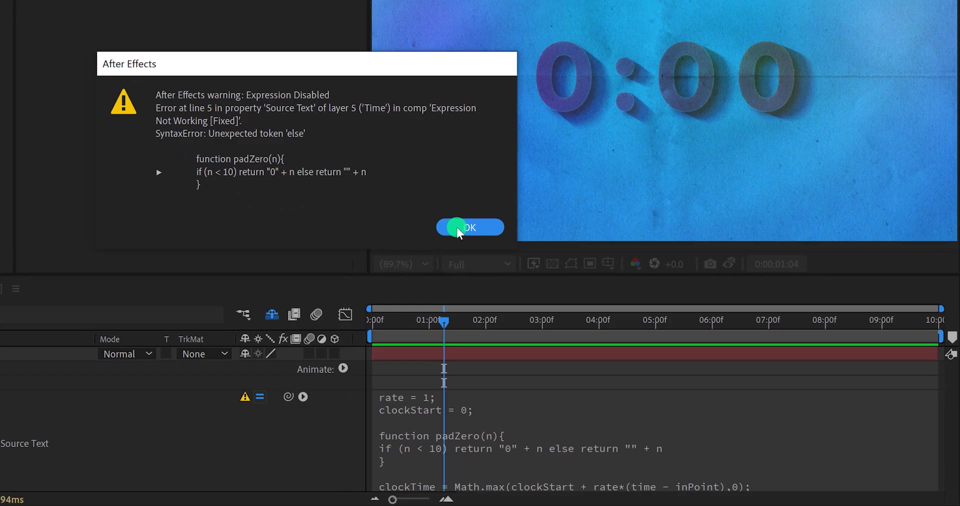
{"action": "left_click", "coordinate": [470, 227]}
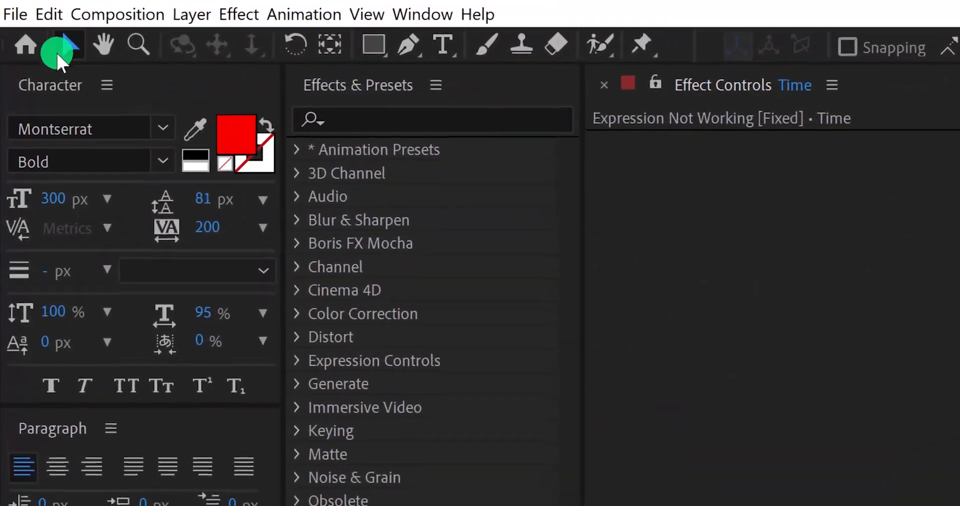
Set the project's Expressions Engine to Legacy ExtendScript in Project Settings
{"action": "left_click", "coordinate": [19, 14]}
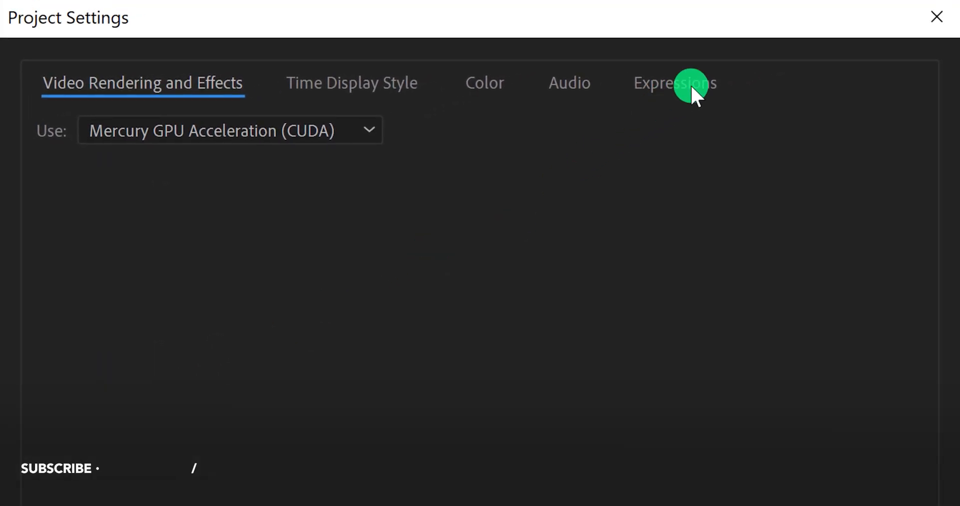
{"action": "left_click", "coordinate": [674, 83]}
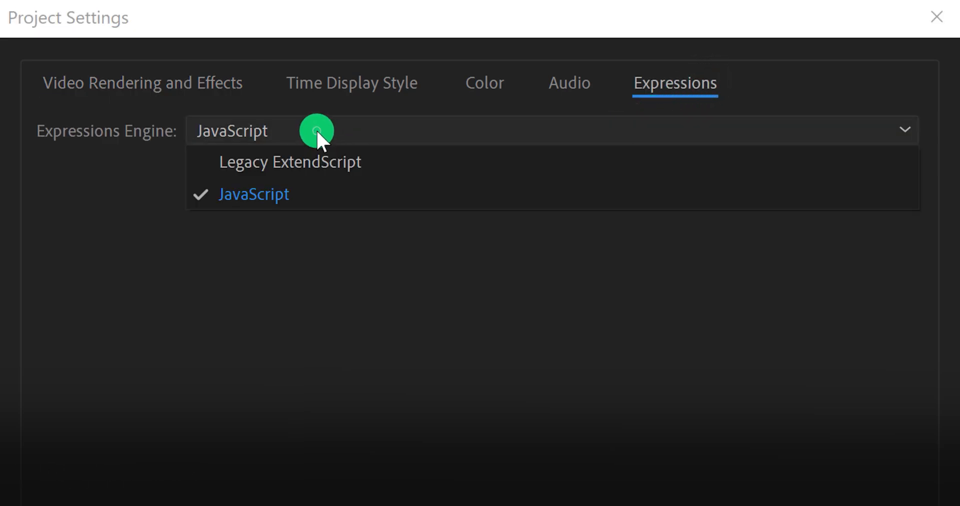
{"action": "mouse_move", "coordinate": [387, 163]}
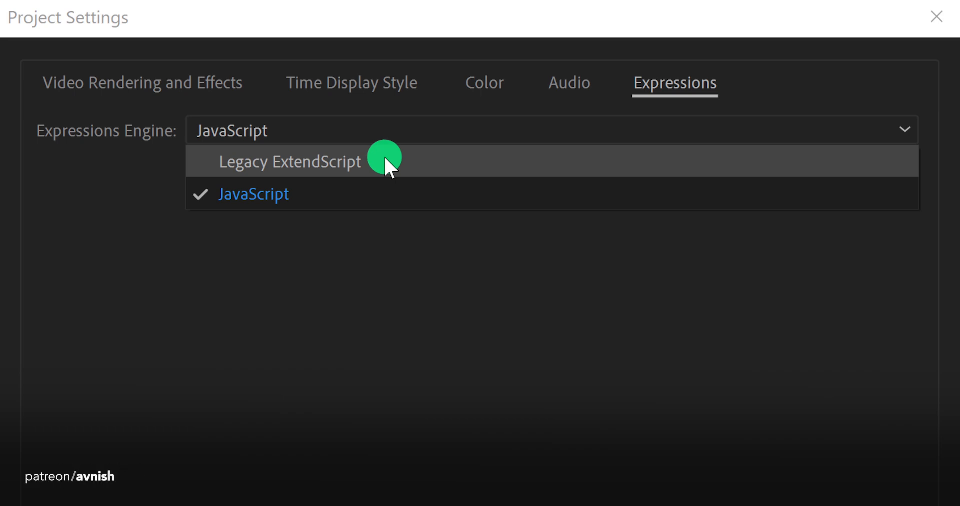
{"action": "left_click", "coordinate": [290, 162]}
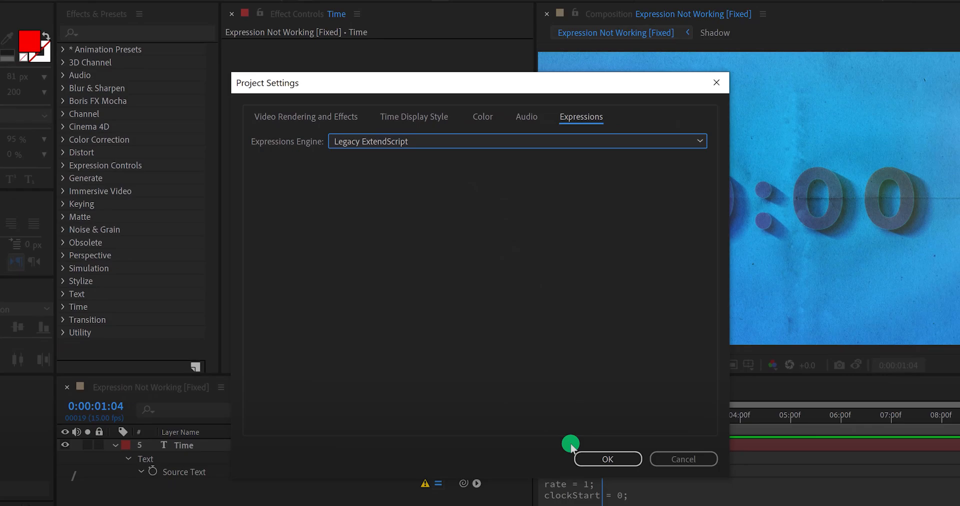
{"action": "left_click", "coordinate": [608, 459]}
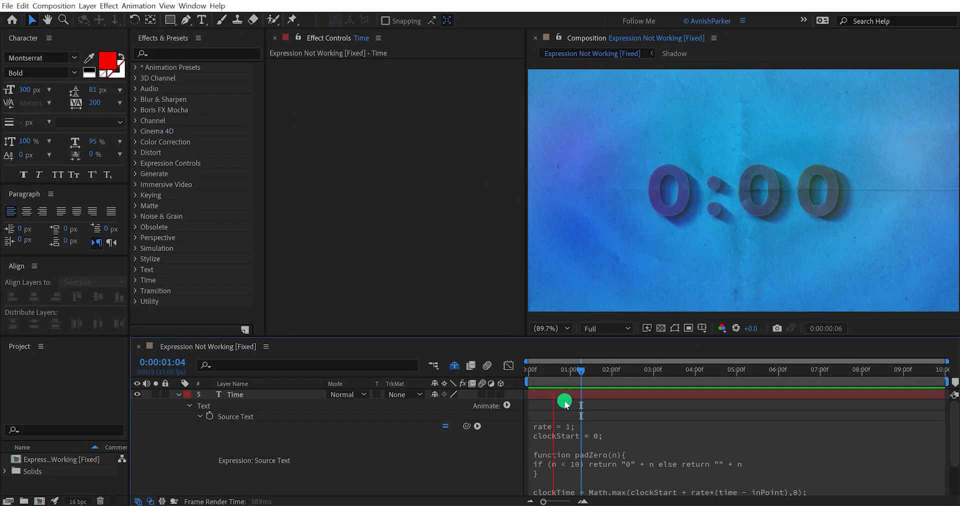